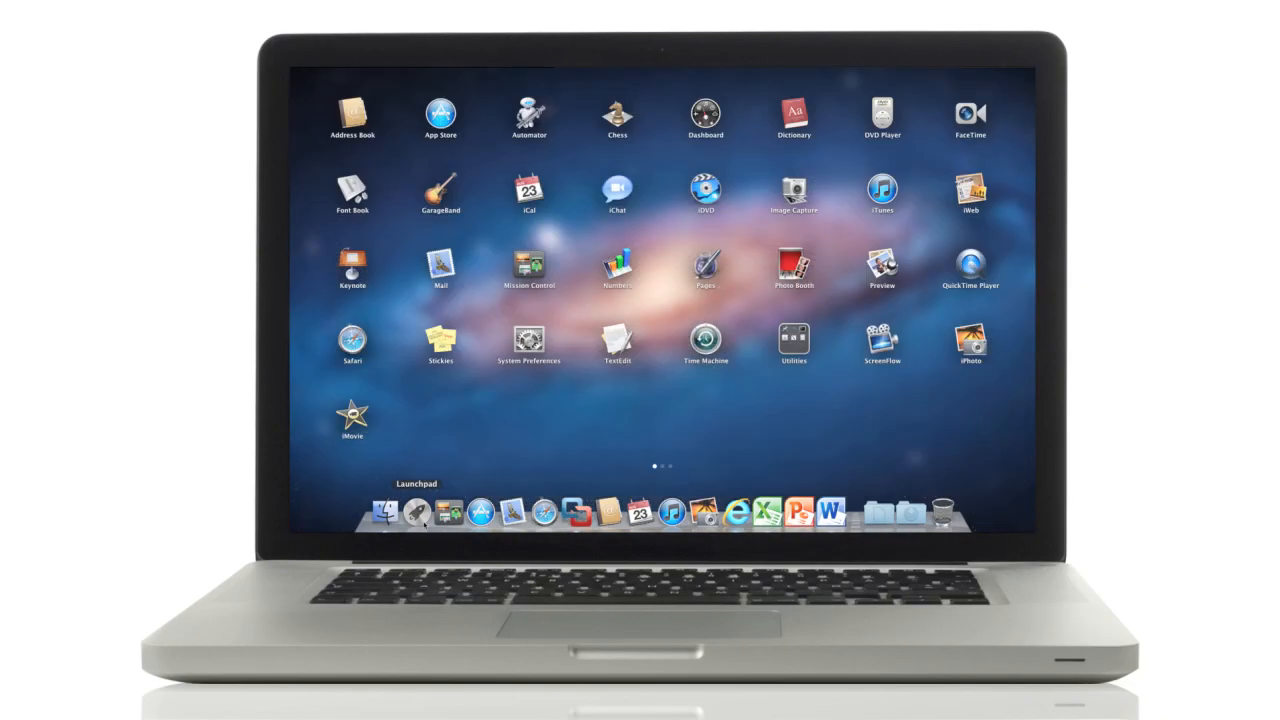
Step: Swipe through the Launchpad pages to the page showing Microsoft Word and Excel
scroll(left, 3)
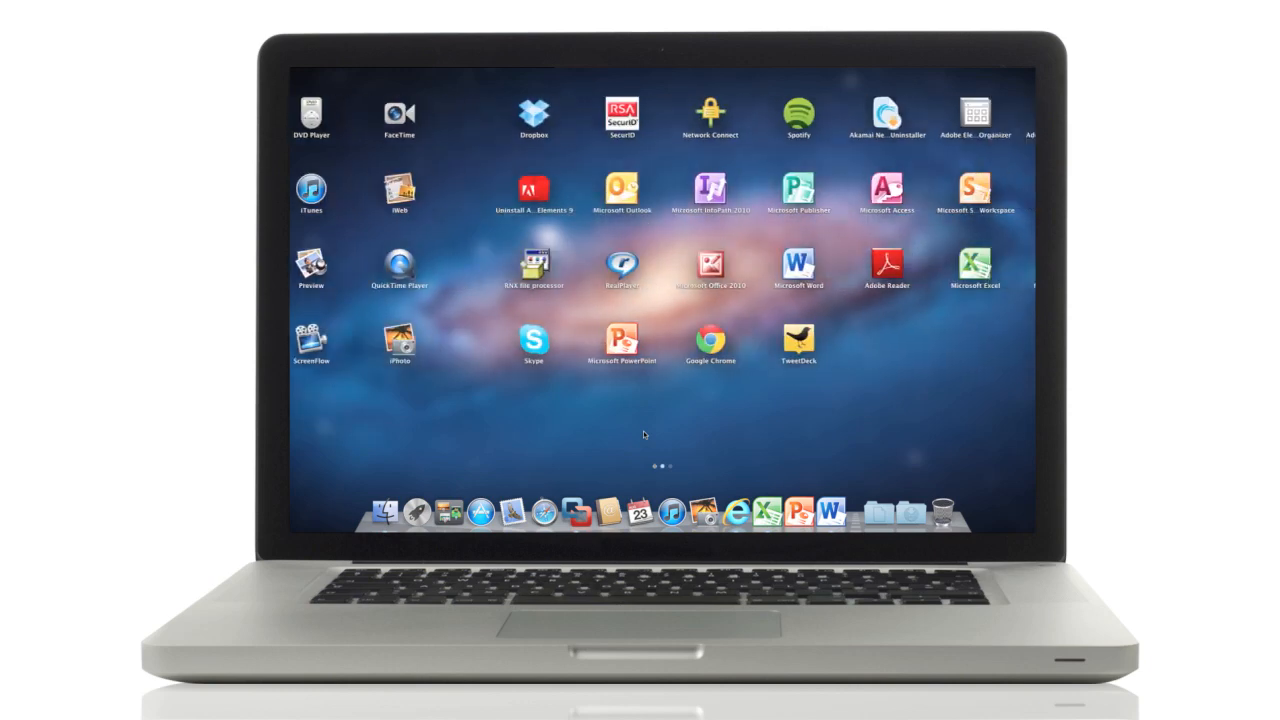
scroll(right, 3)
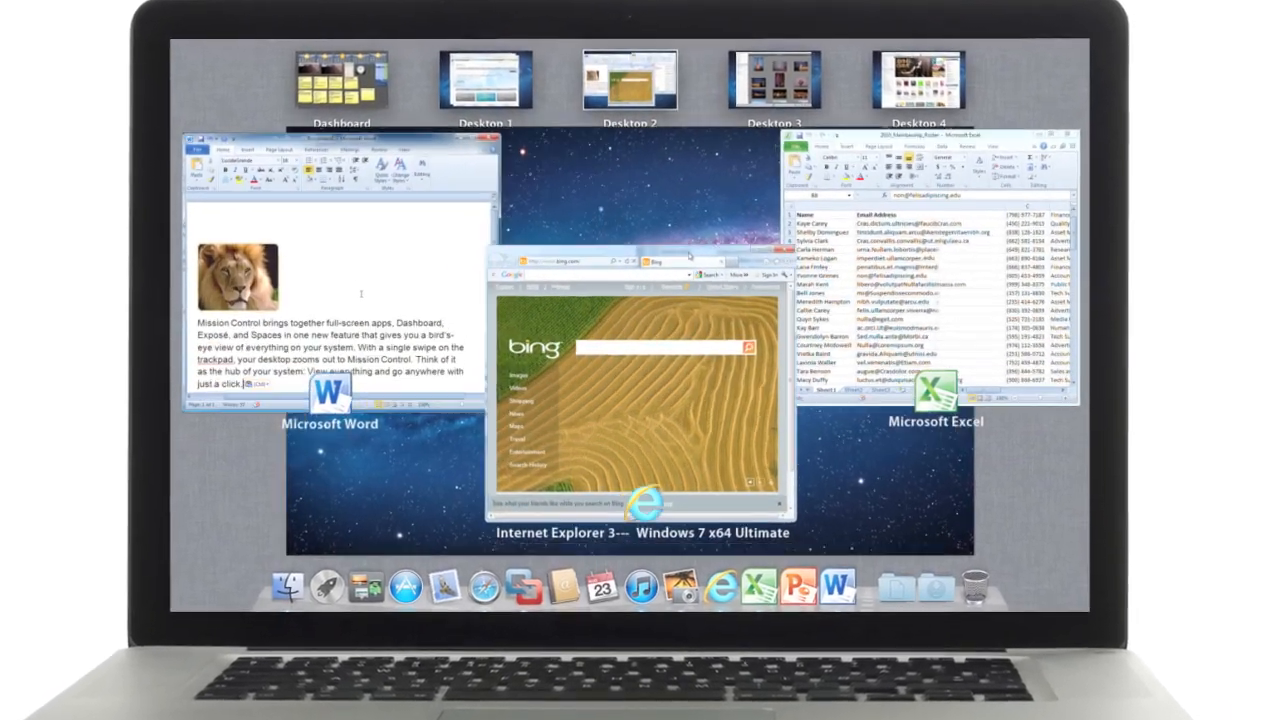
Step: Select the Windows 7 x64 Ultimate window in Mission Control to bring it forward
click(635, 380)
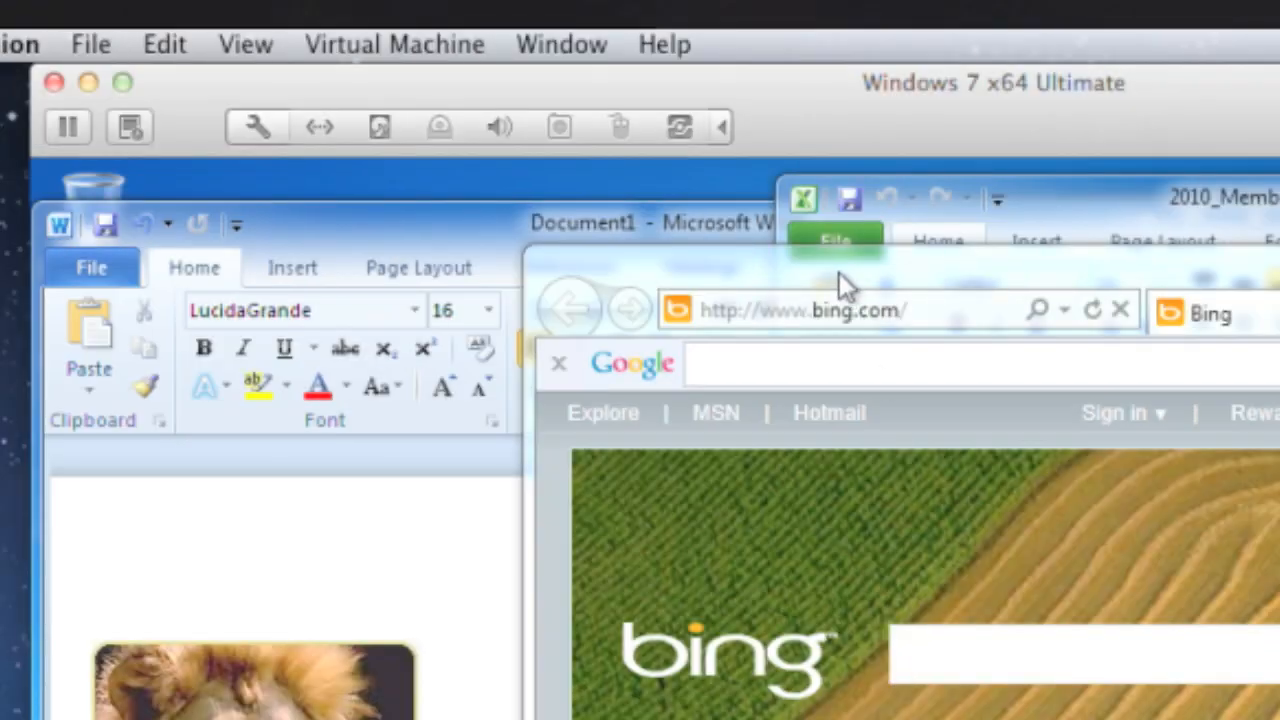
mouse_move(725, 145)
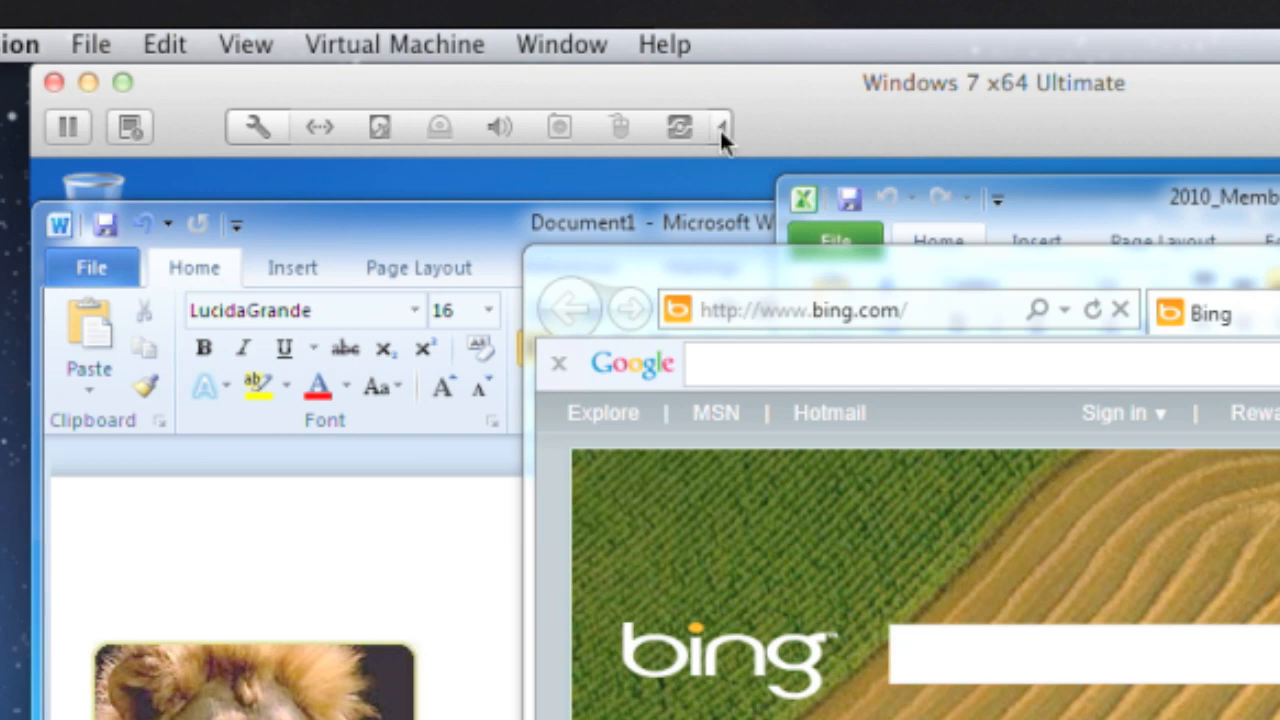
mouse_move(318, 135)
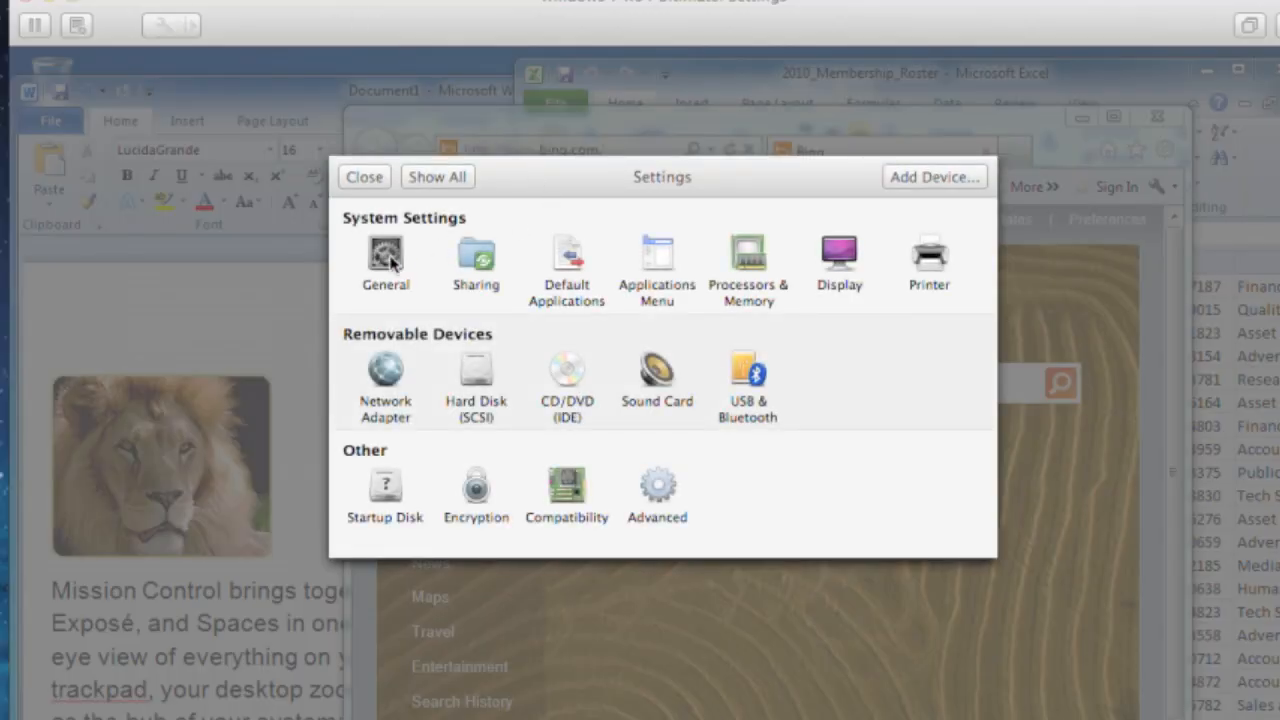
Step: Open the Windows 7 x64 Ultimate virtual machine's Settings window from the Fusion toolbar
click(385, 260)
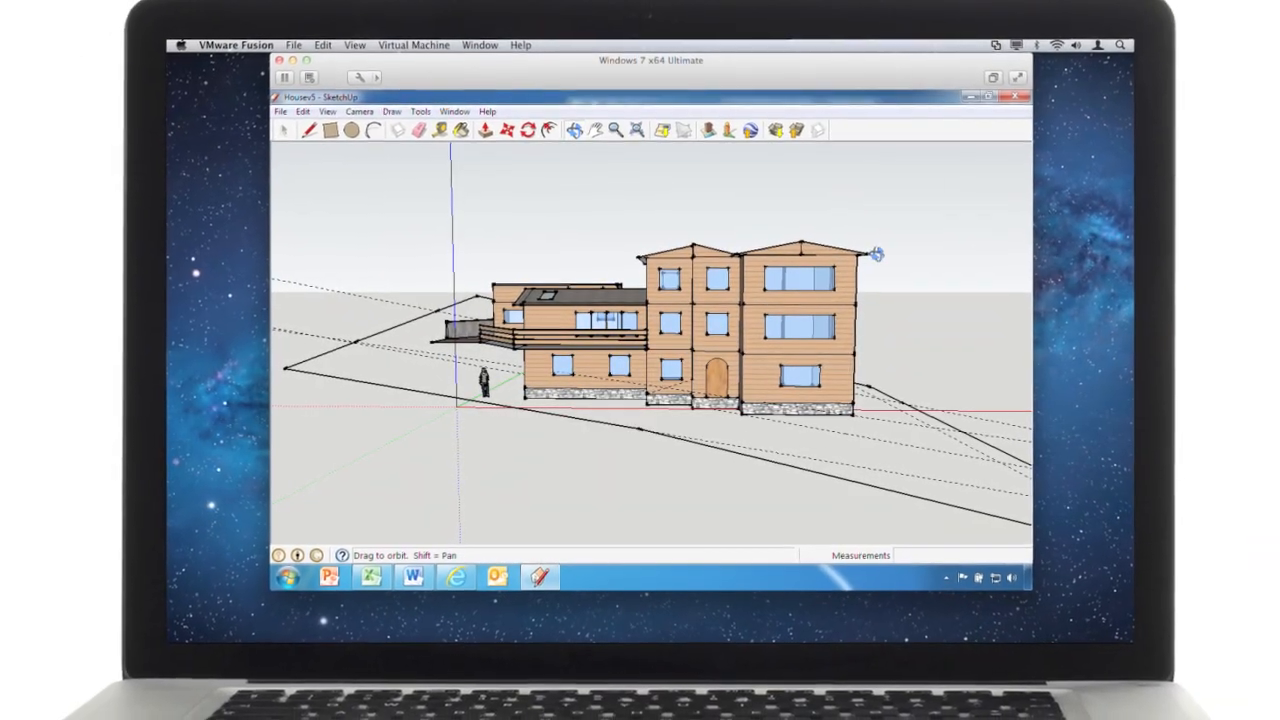
Step: Orbit the SketchUp house model to view it from a lower angle
drag(878, 254, 920, 210)
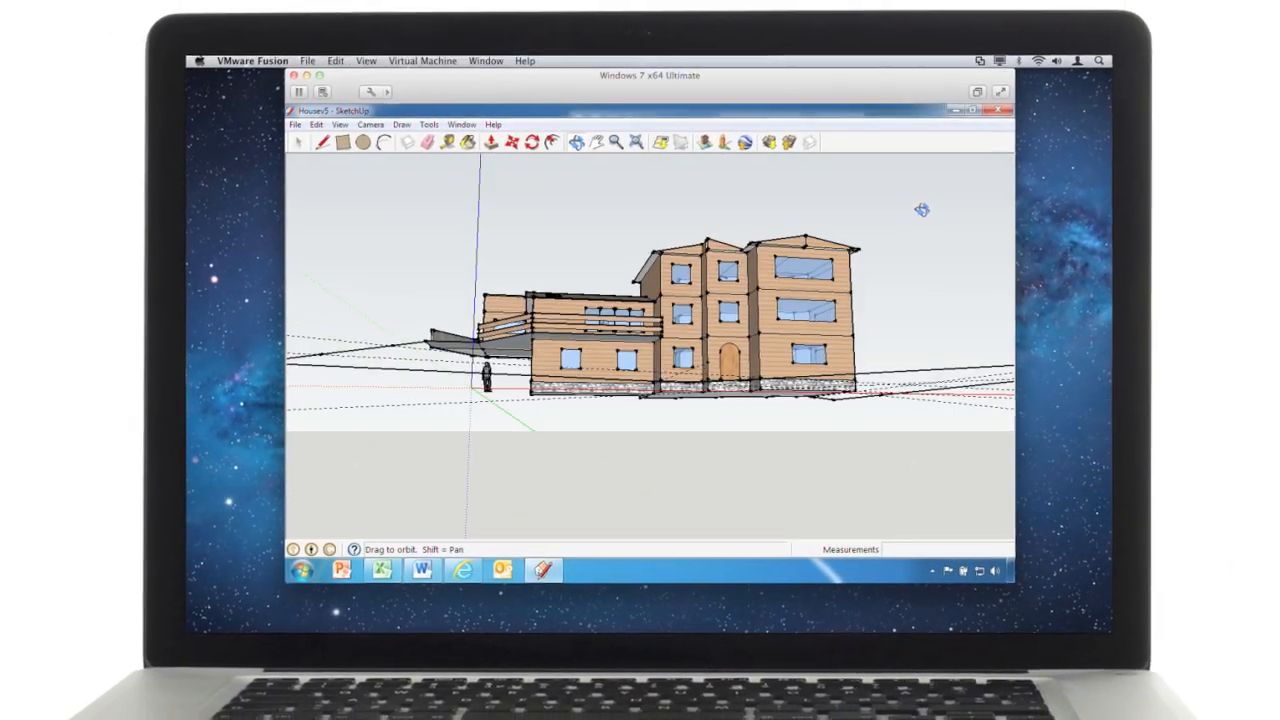